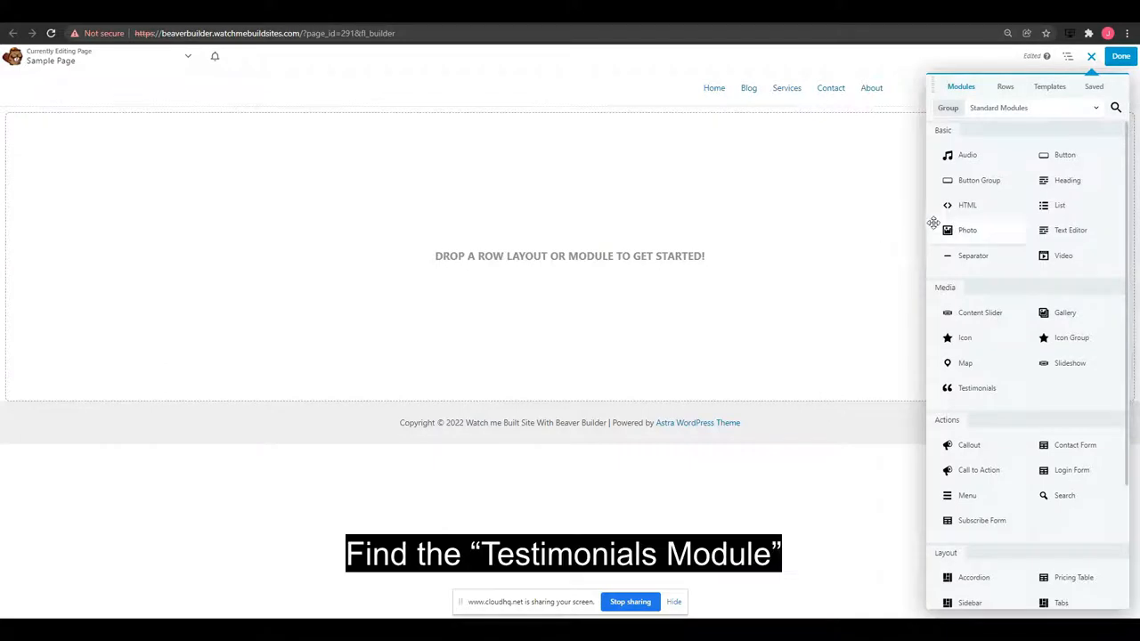
Drag the Testimonials module from the Media group onto the empty page.
scroll(down, 3)
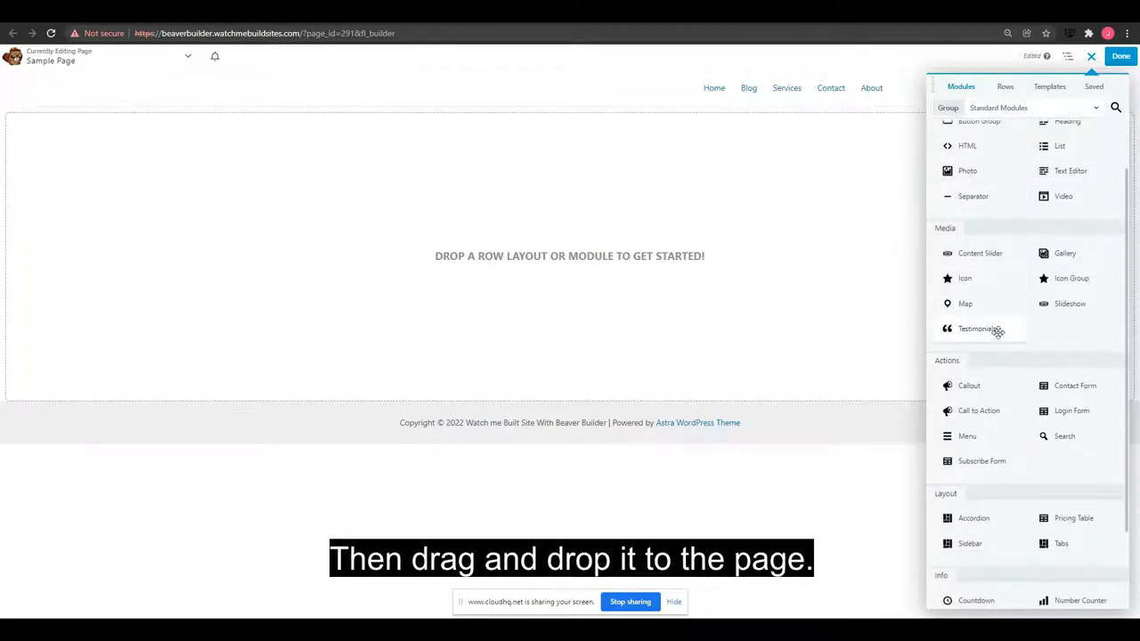
drag(978, 328, 107, 311)
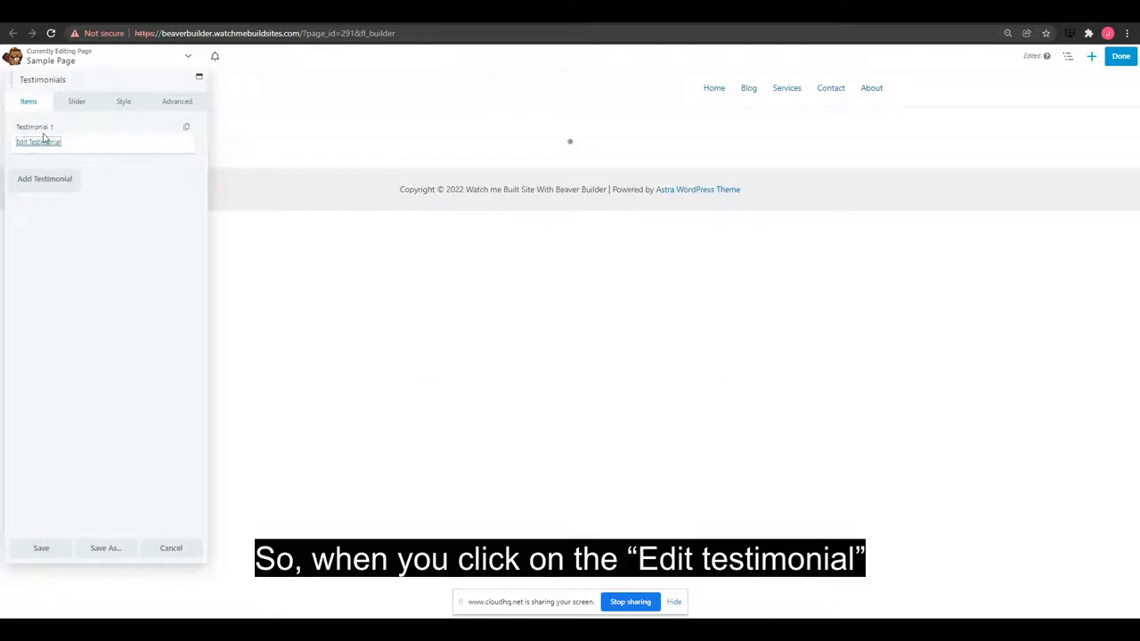
Fill the first testimonial with an inserted image and bulleted 'Lorem' text, then save it.
click(38, 142)
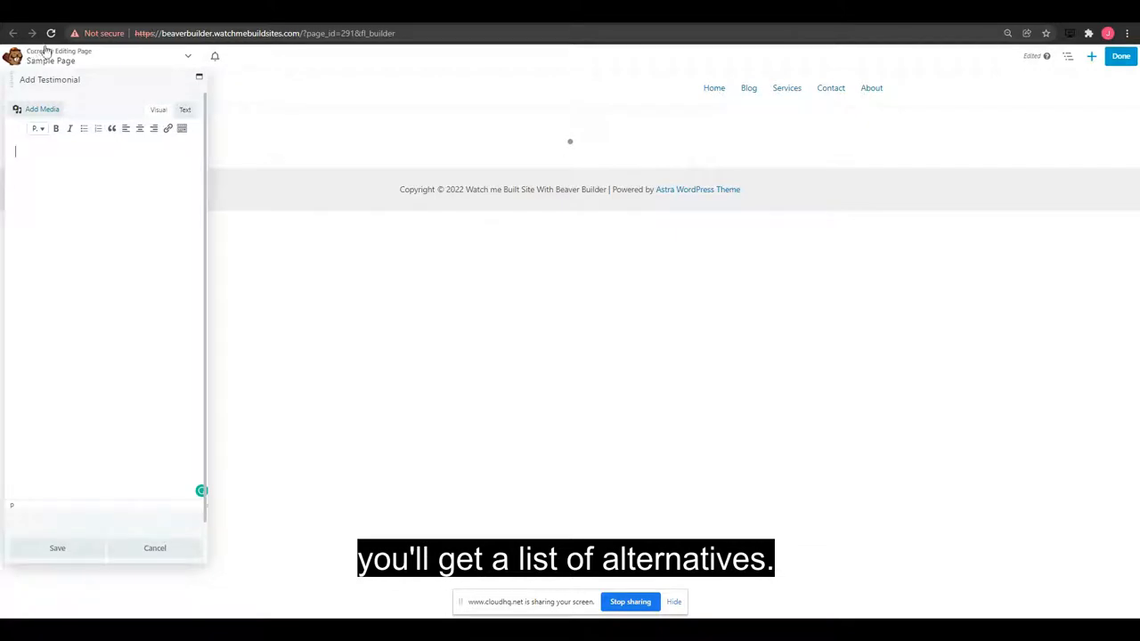
click(43, 108)
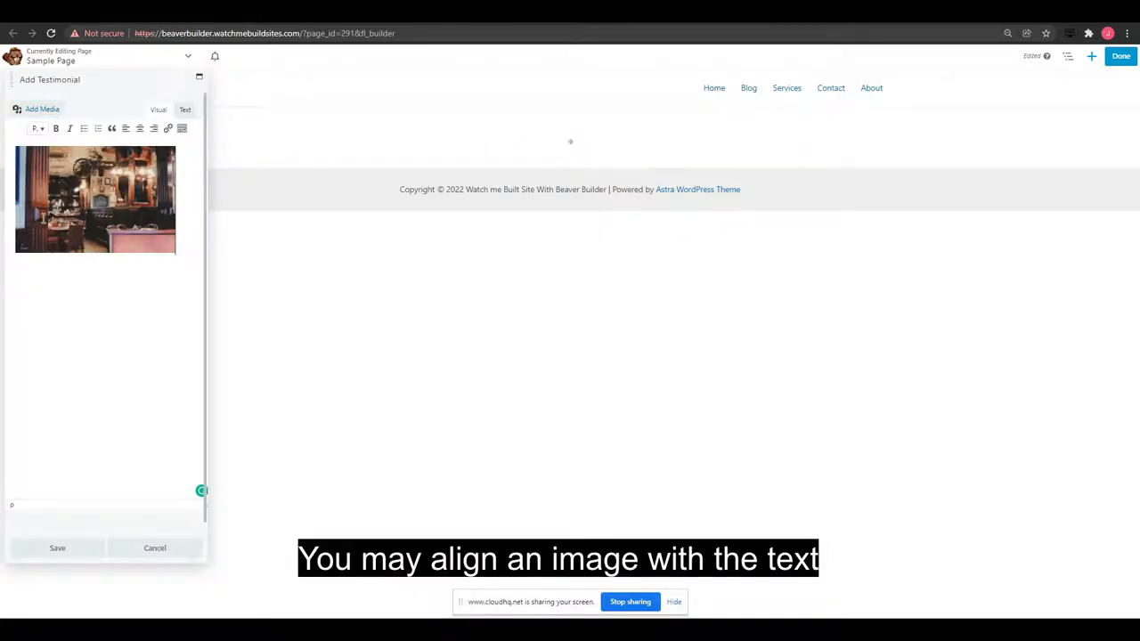
text(Lorem)
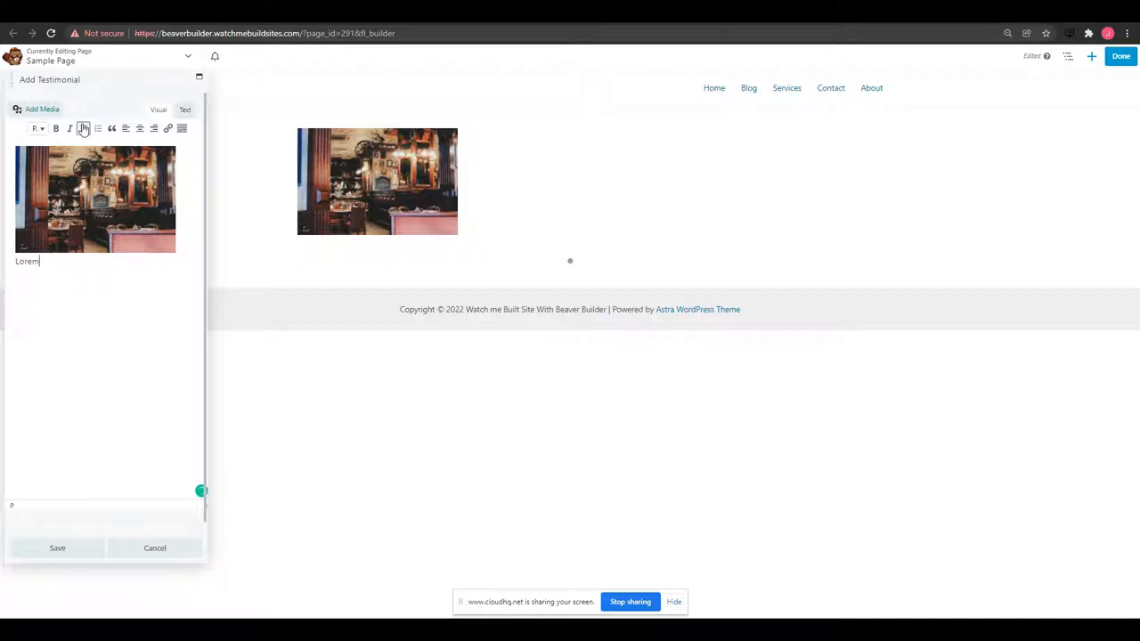
click(83, 128)
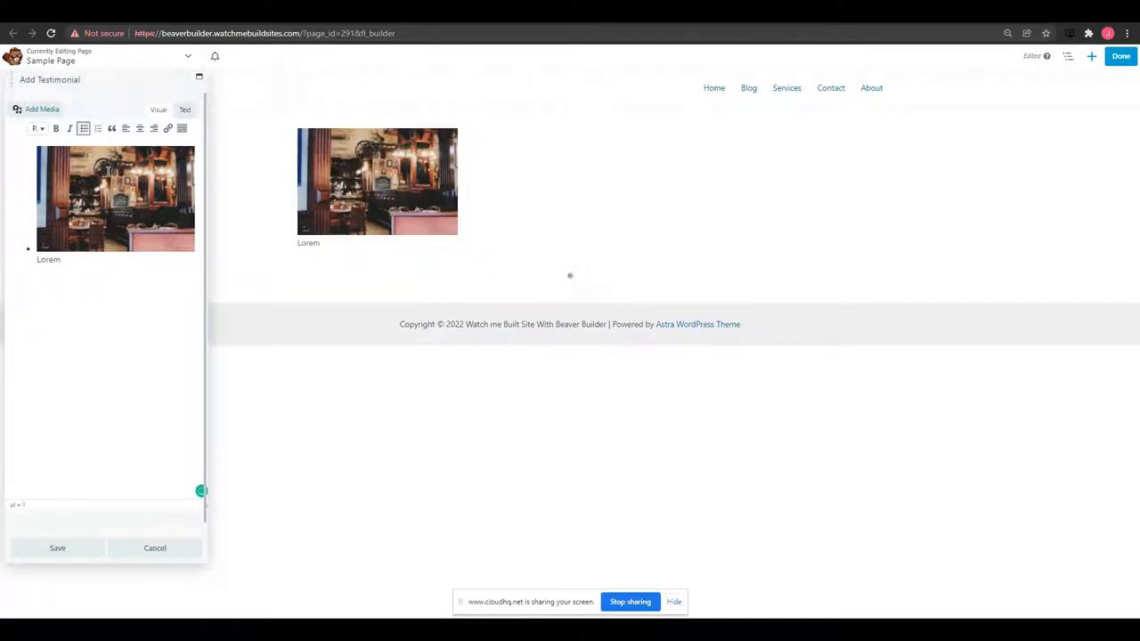
click(82, 128)
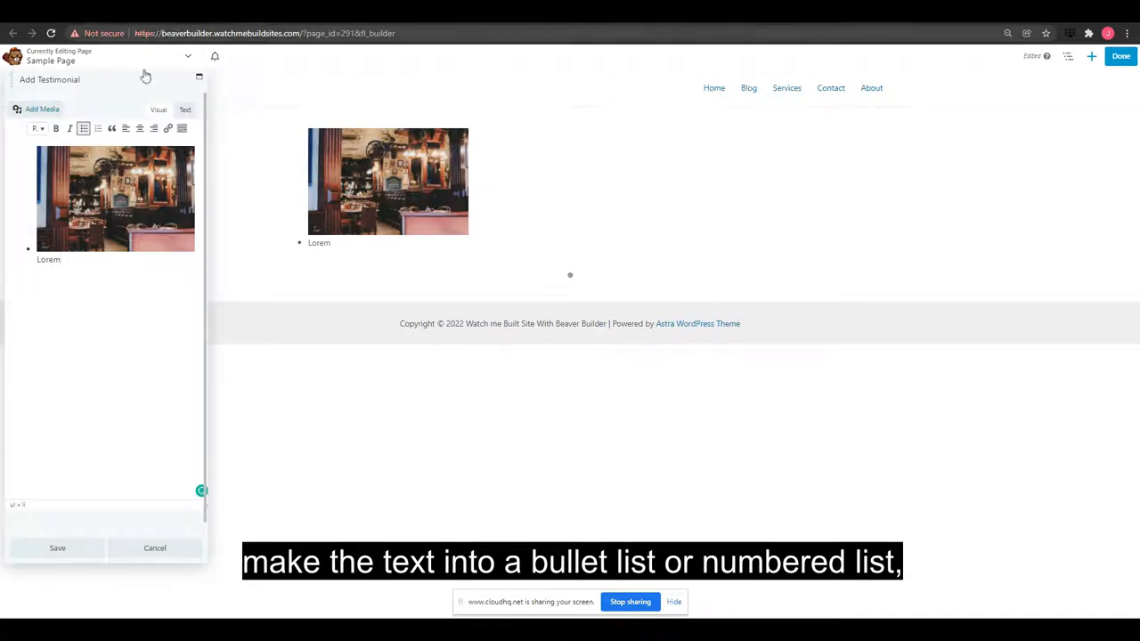
mouse_move(105, 446)
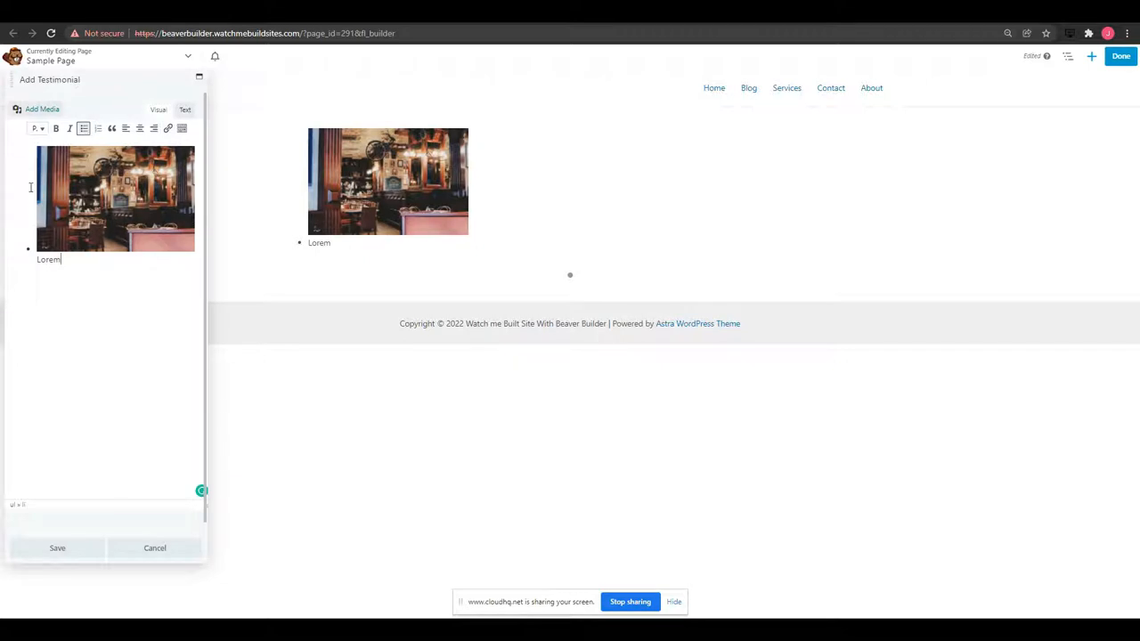
click(57, 549)
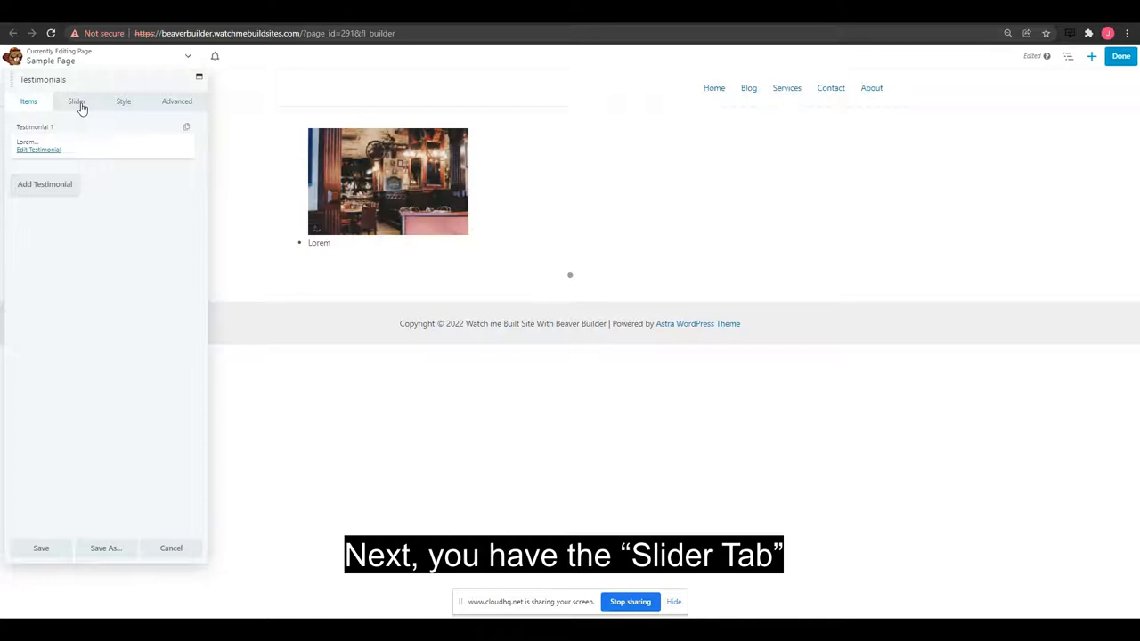
Set the slider to Auto Play Yes with Slide transition moving Right To Left.
click(77, 100)
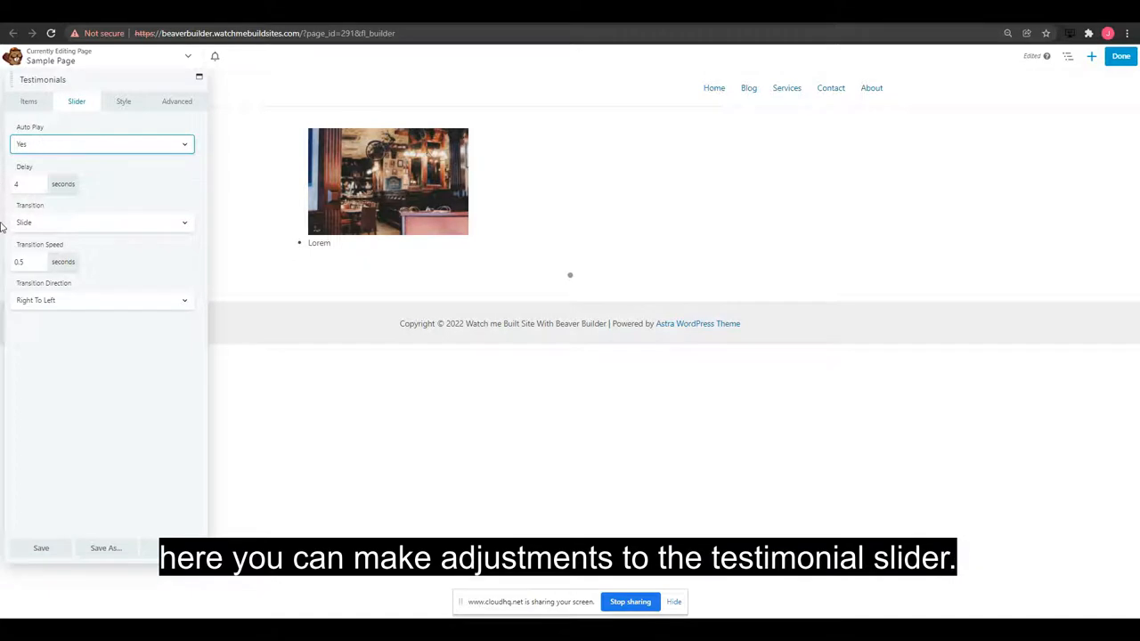
mouse_move(96, 205)
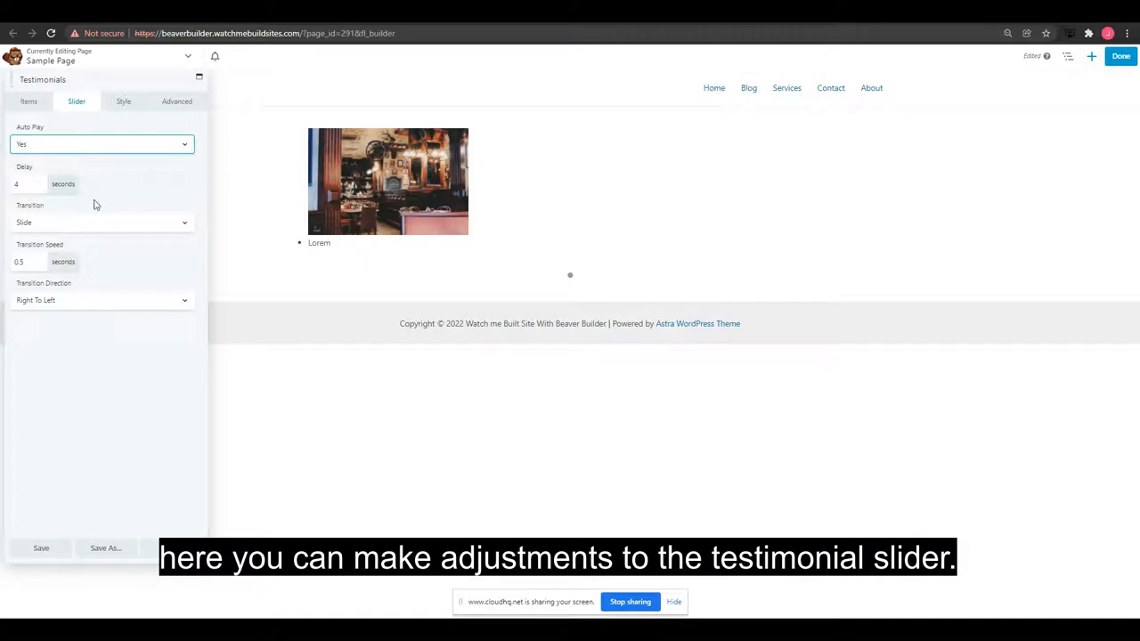
click(100, 143)
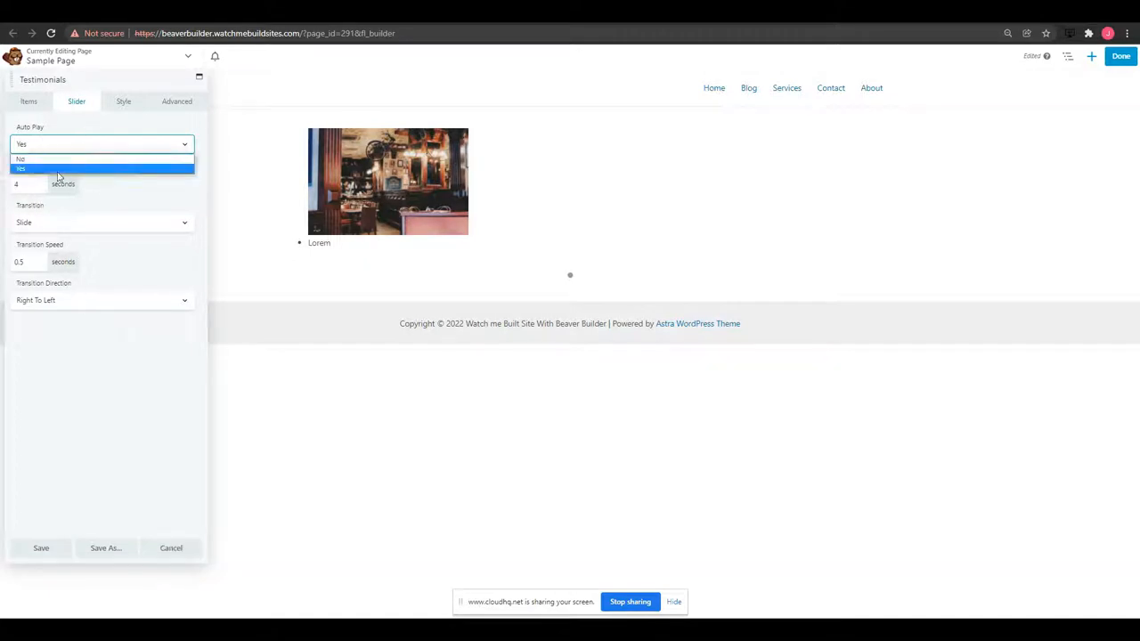
click(101, 168)
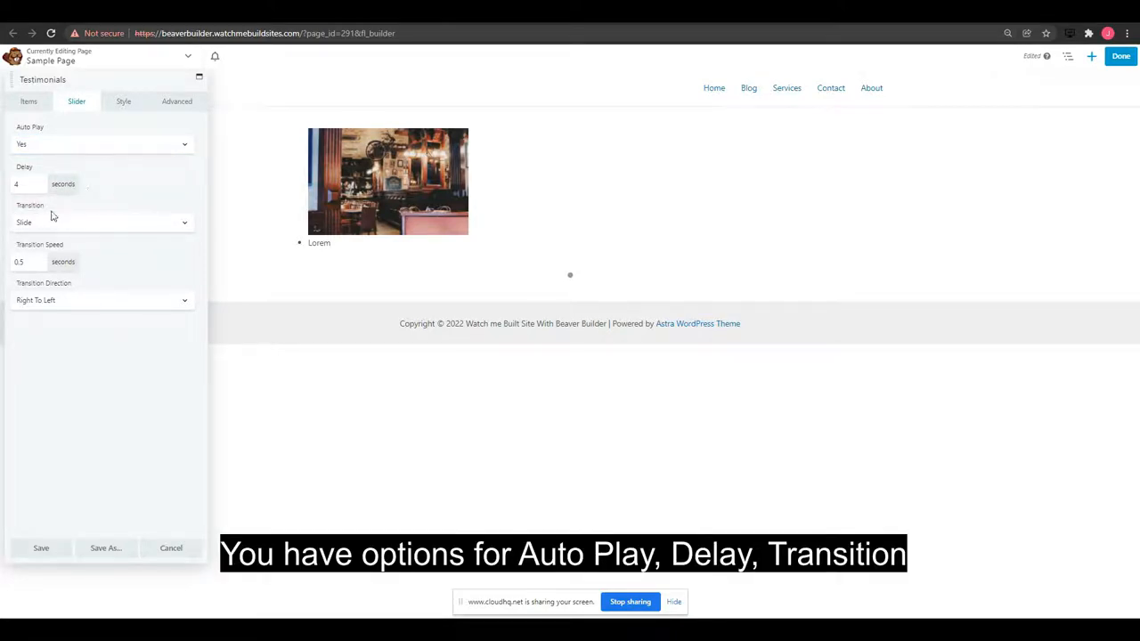
mouse_move(86, 198)
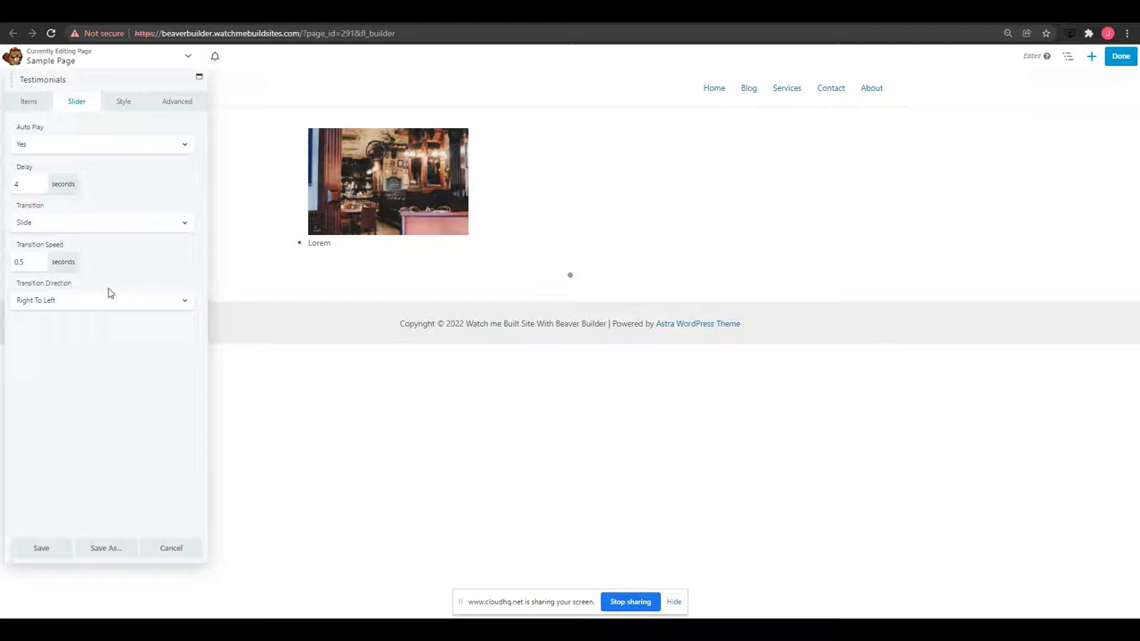
mouse_move(82, 351)
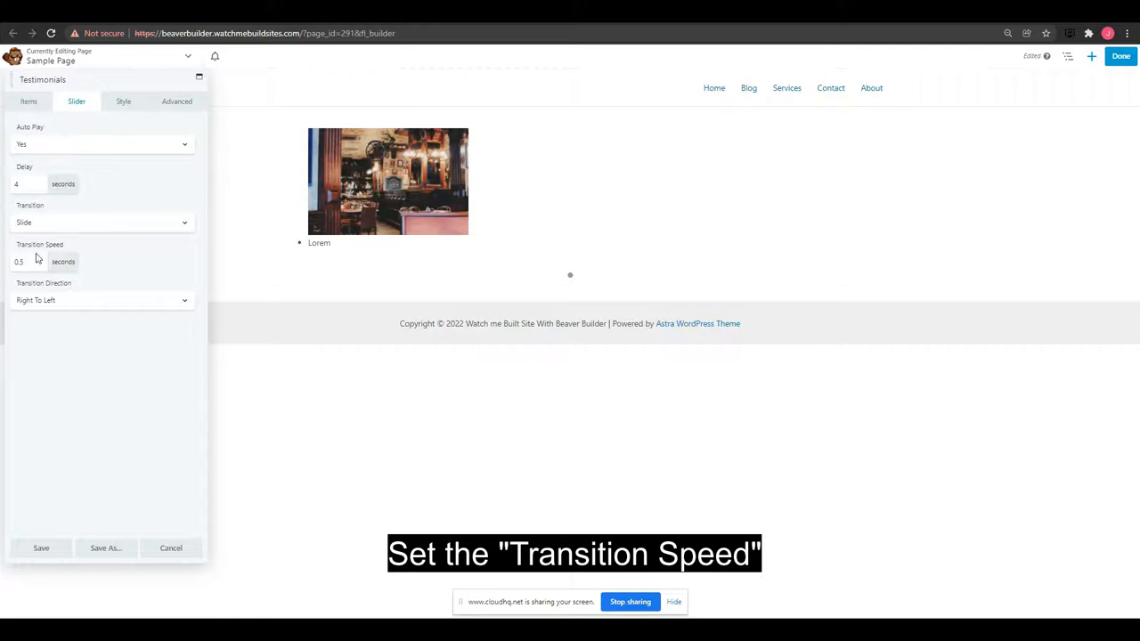
mouse_move(52, 283)
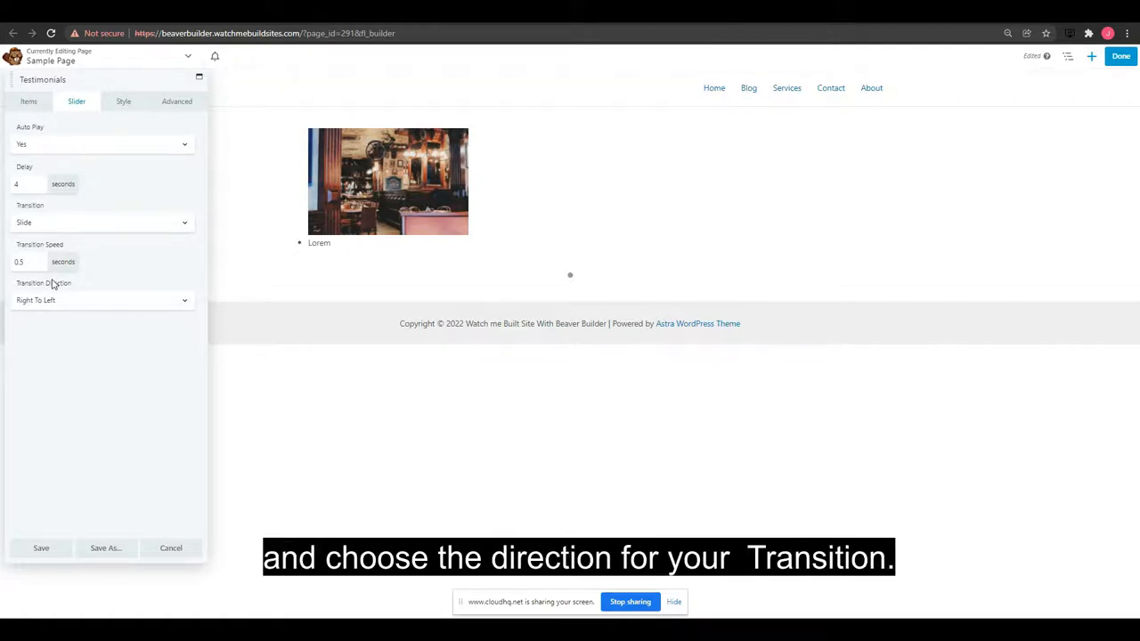
click(100, 299)
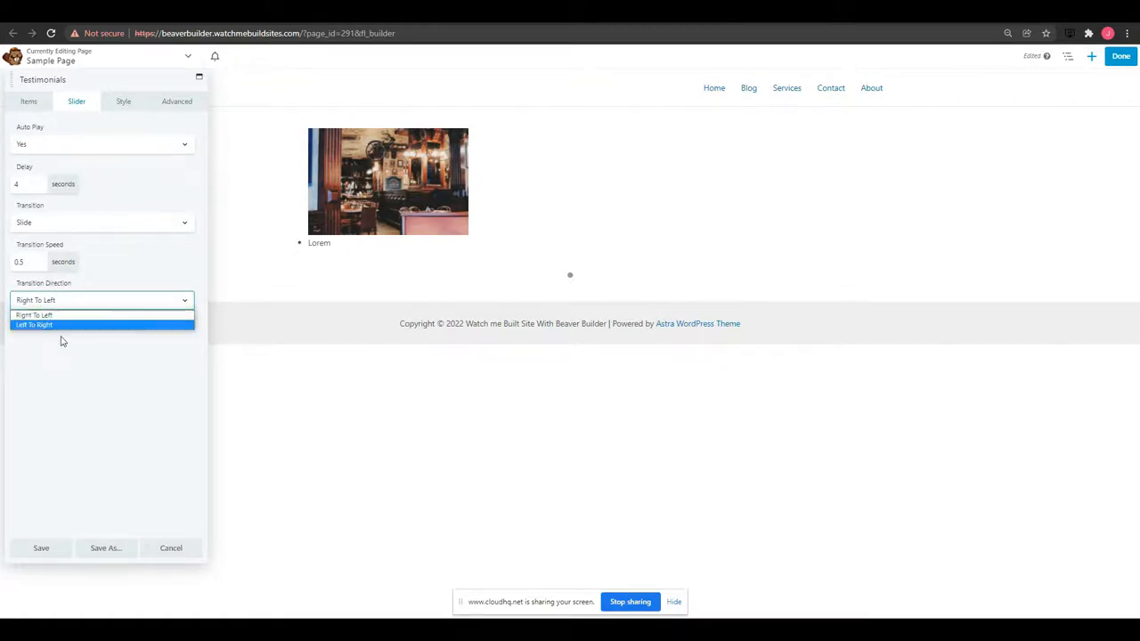
click(98, 313)
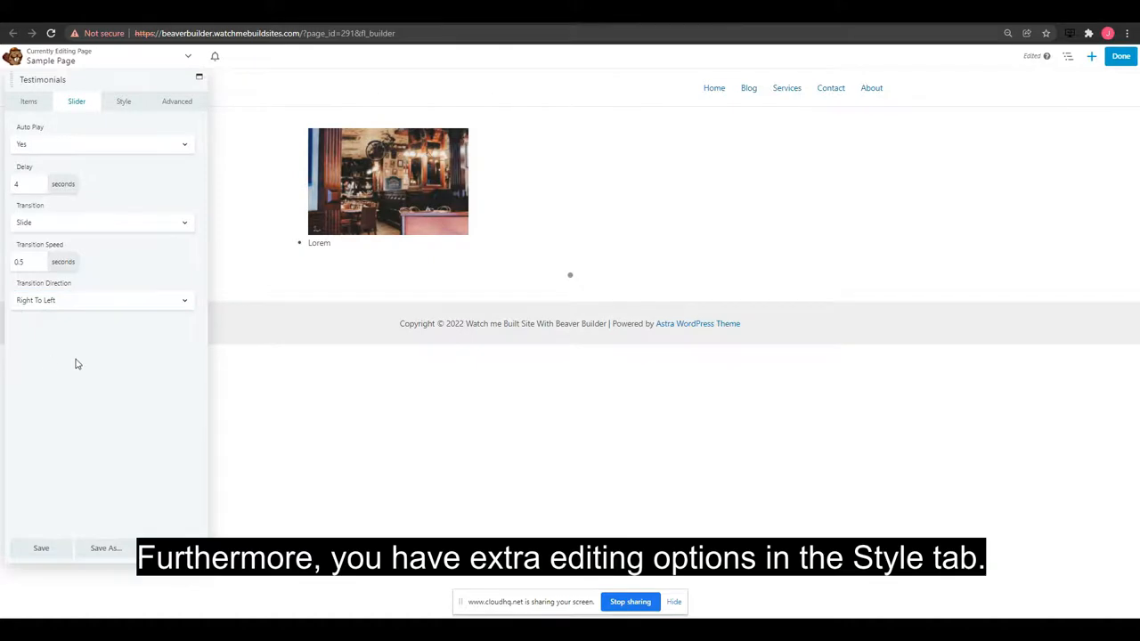
mouse_move(61, 303)
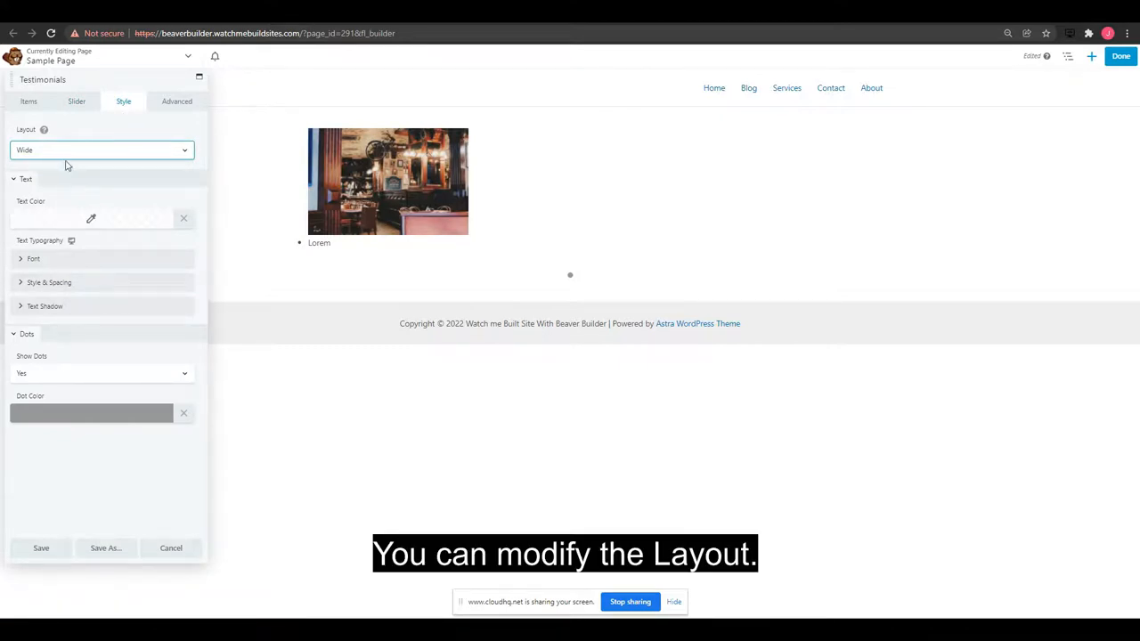
Choose the Compact layout for the testimonials after comparing it with Wide.
click(101, 150)
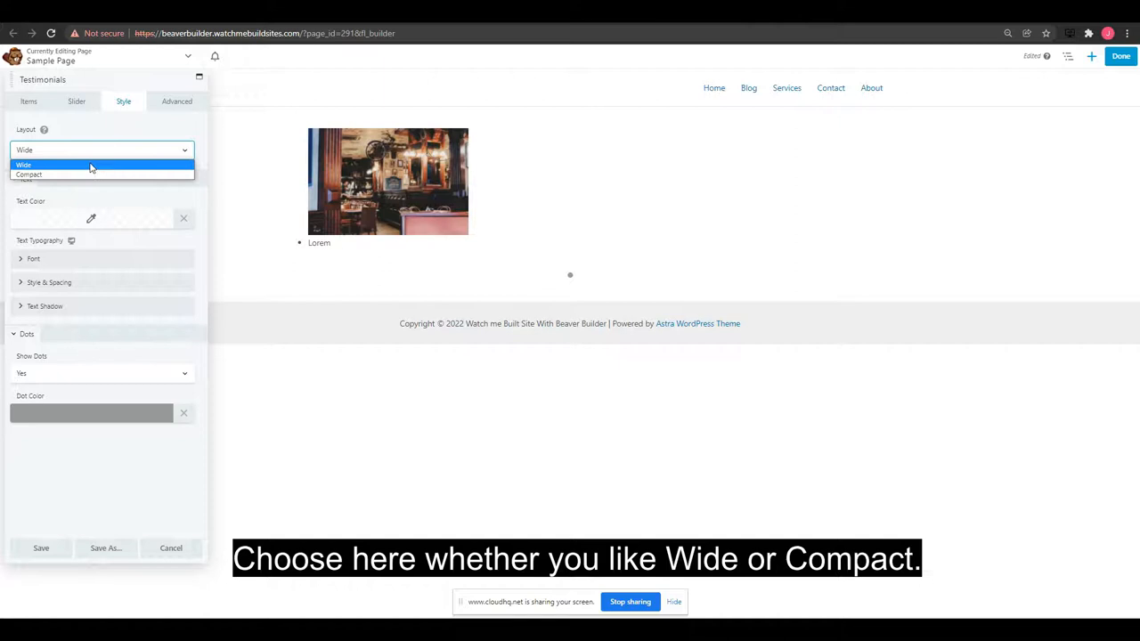
mouse_move(54, 175)
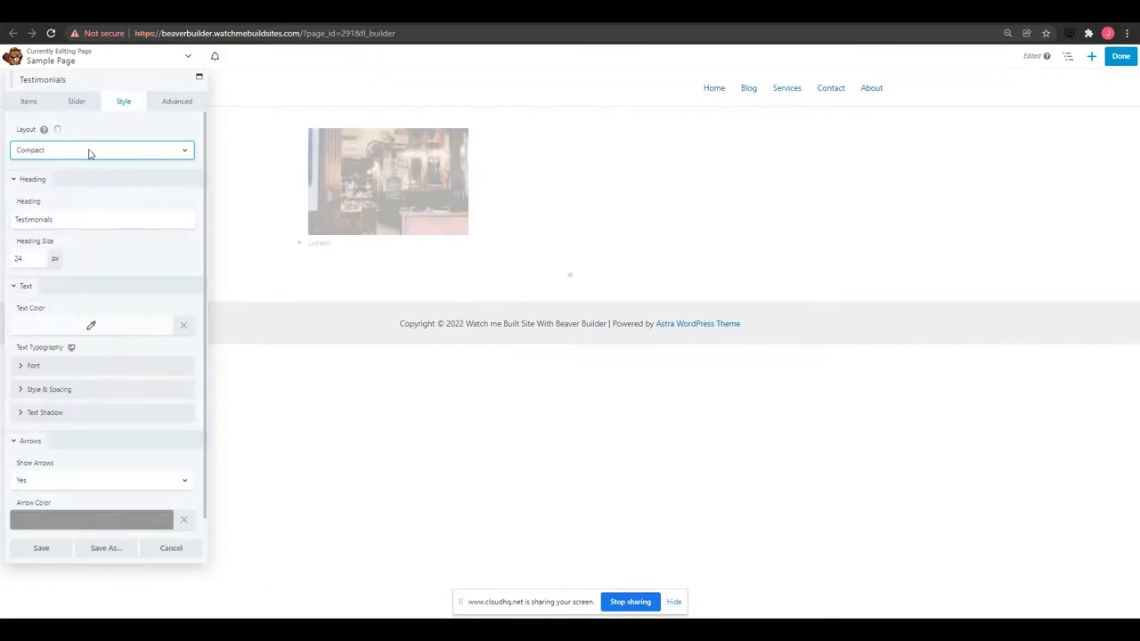
click(102, 150)
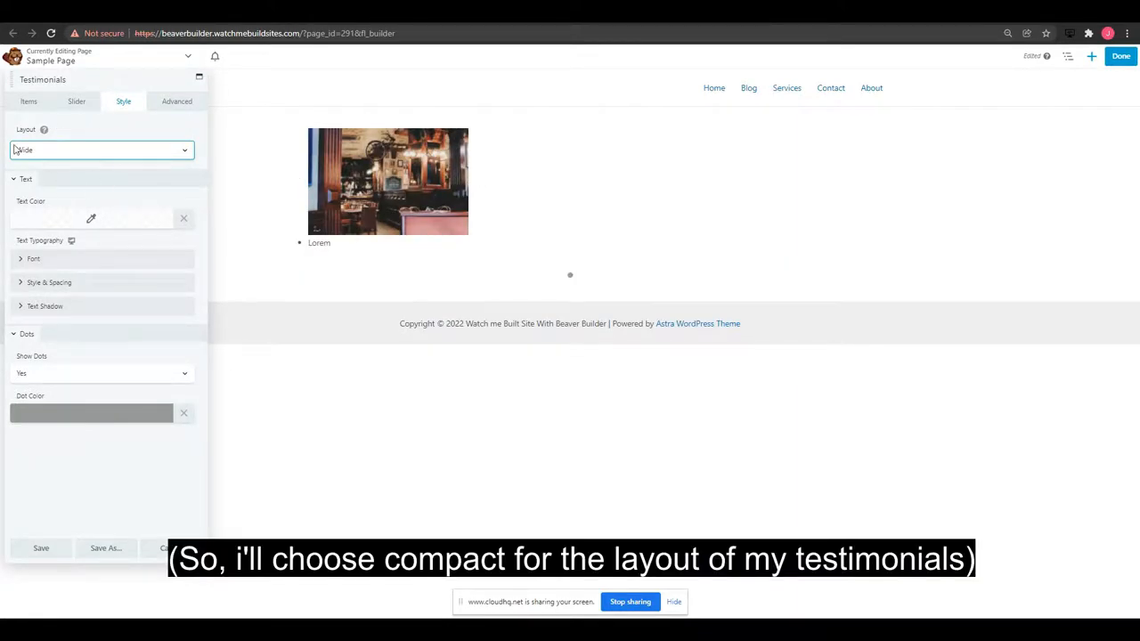
click(100, 150)
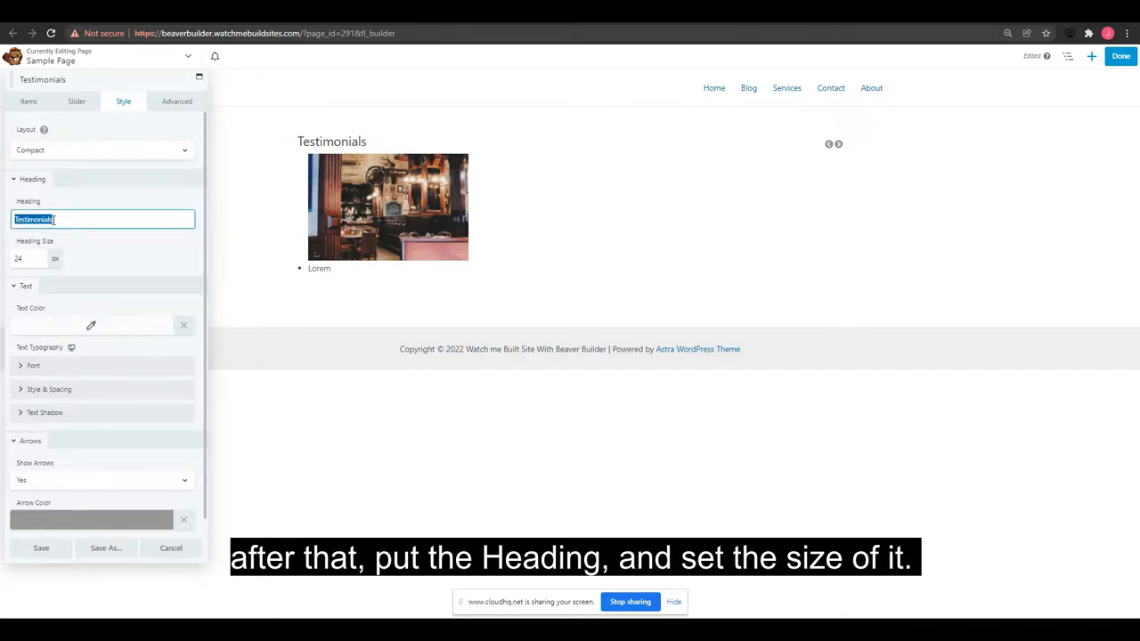
Retitle the heading 'Lorem' and raise the Heading Size to 27 px.
text(Lorem)
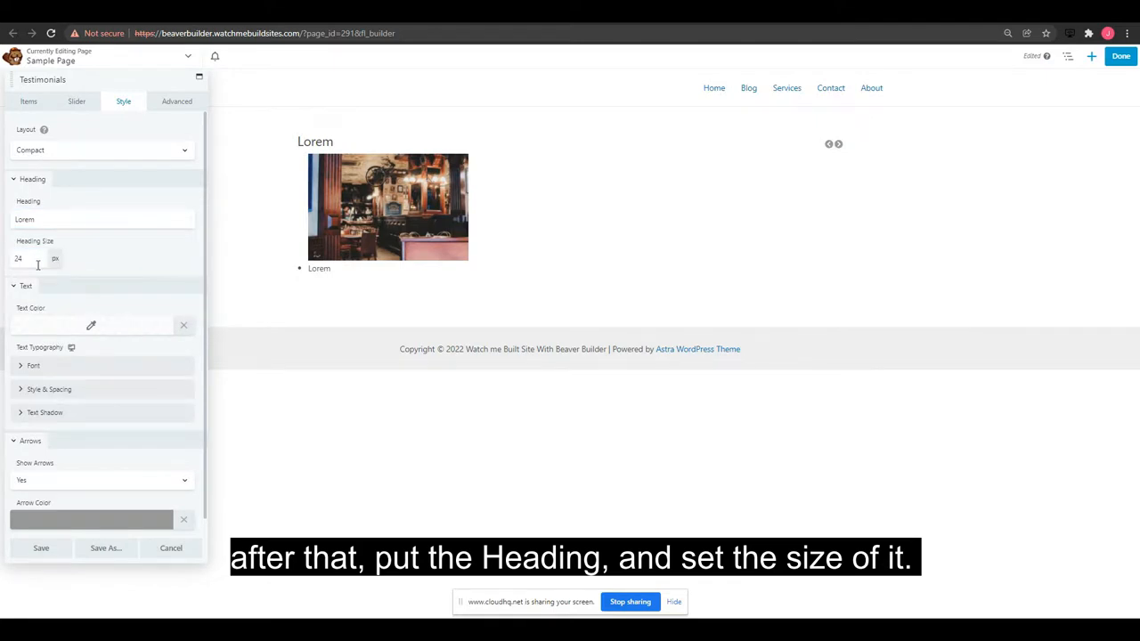
click(21, 258)
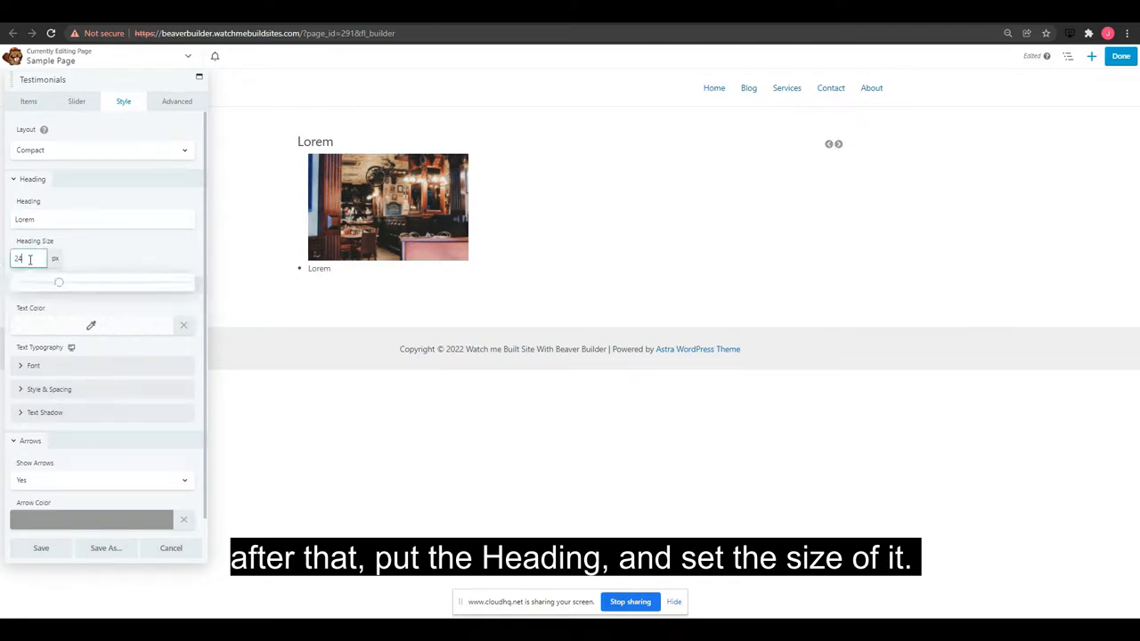
drag(59, 281, 64, 281)
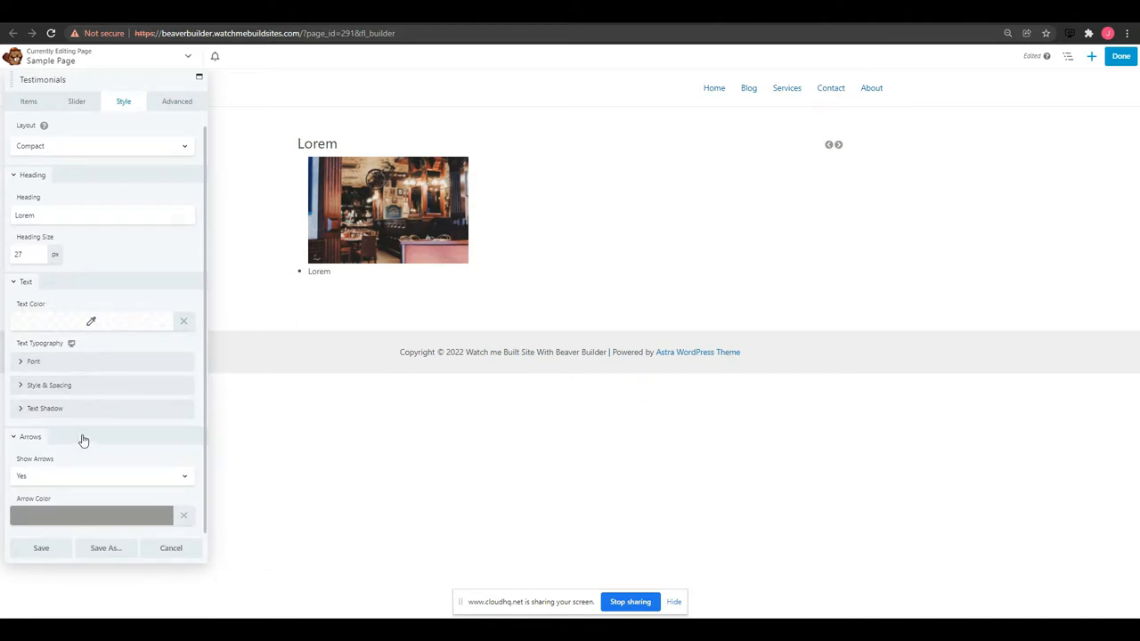
mouse_move(60, 458)
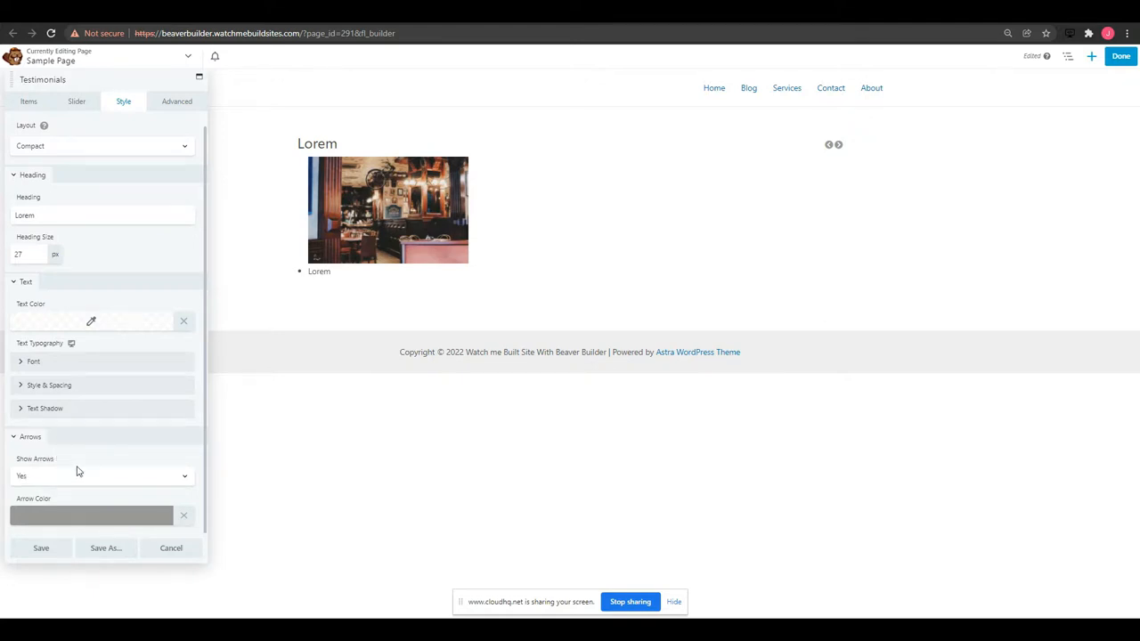
click(99, 476)
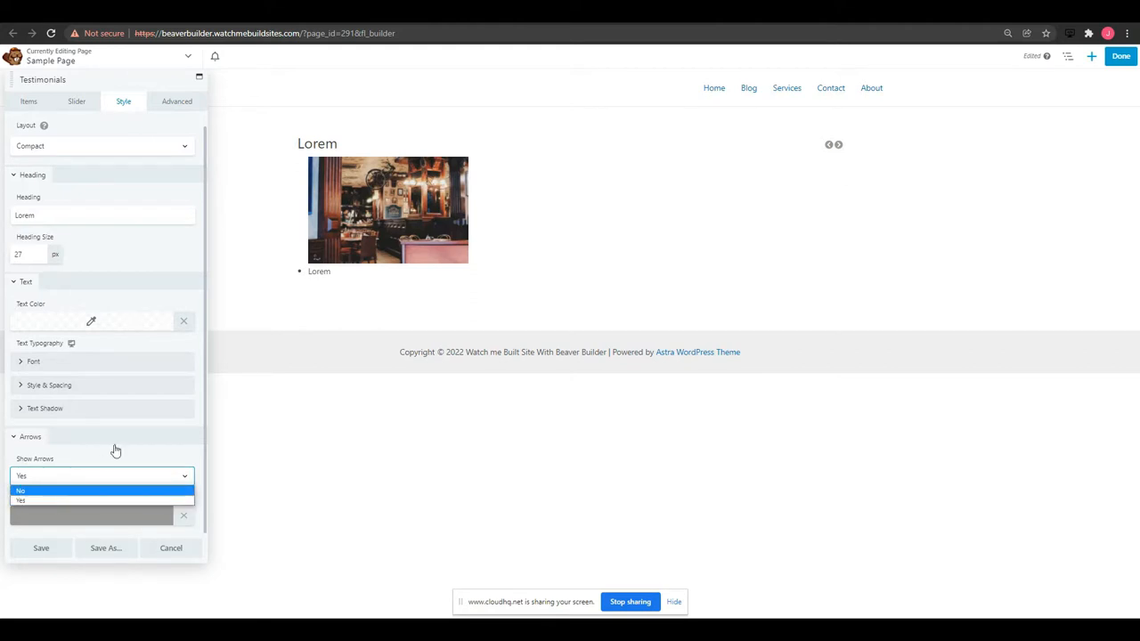
click(20, 501)
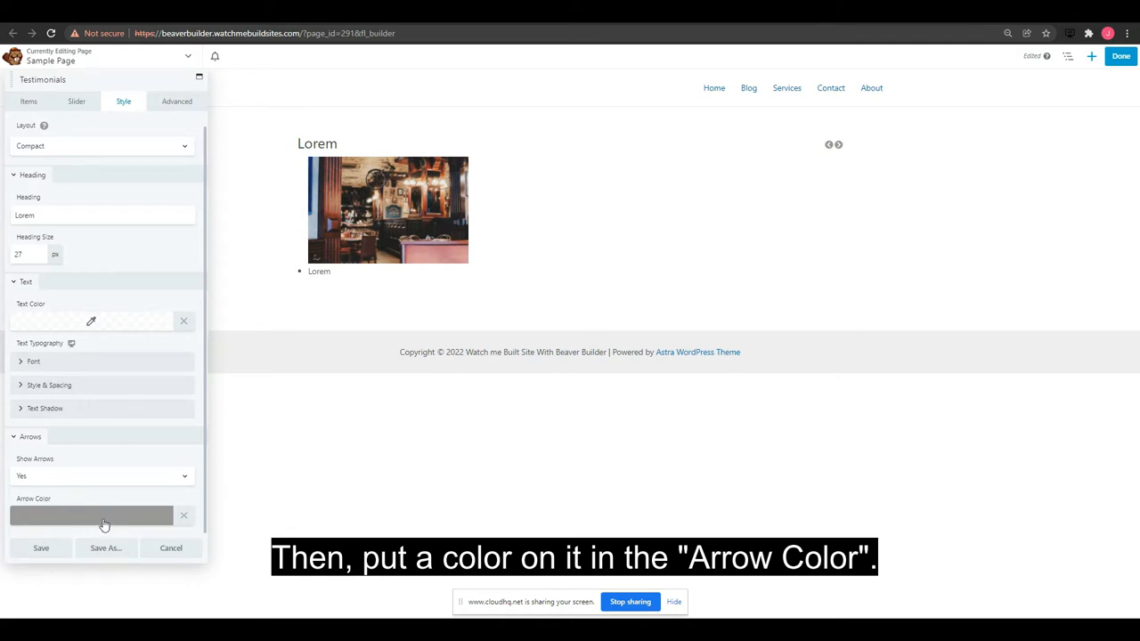
mouse_move(50, 506)
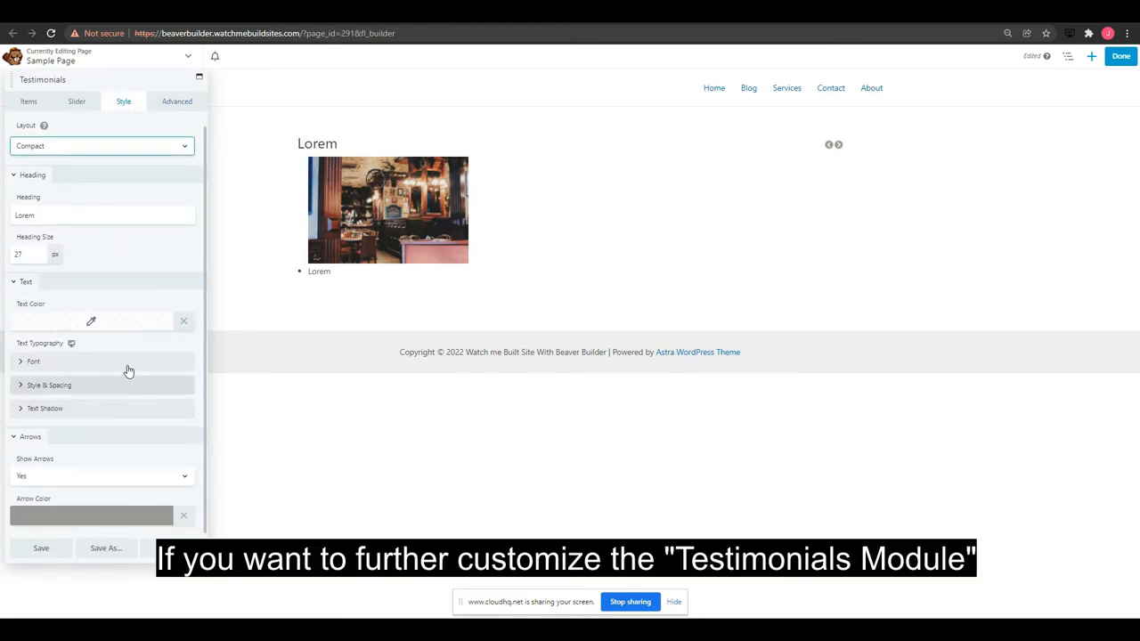
mouse_move(133, 130)
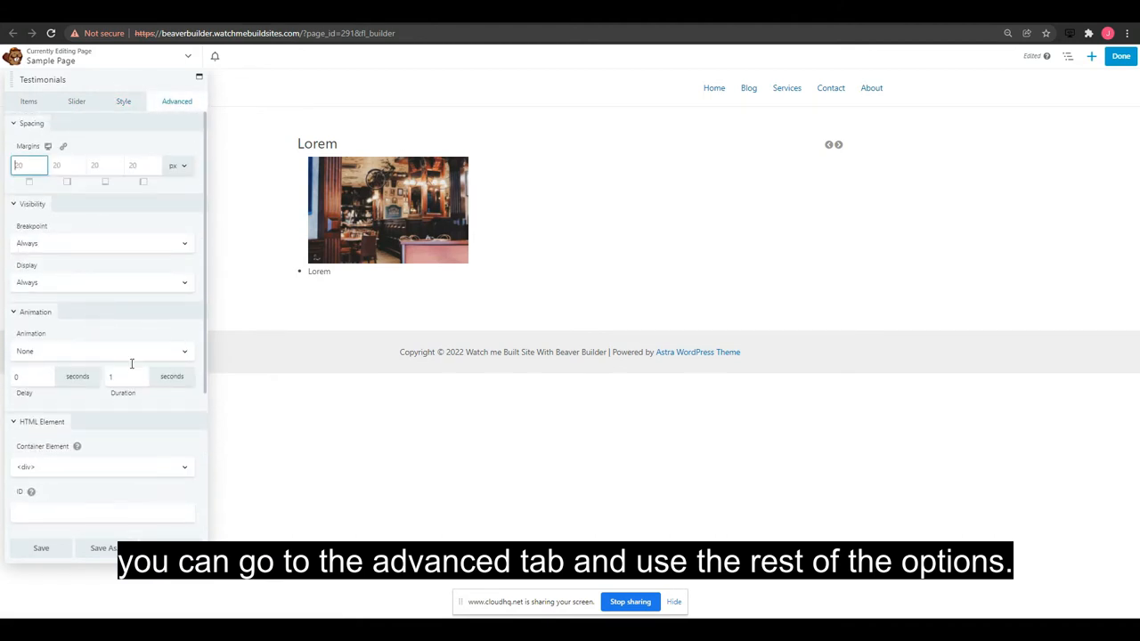
Save the Testimonials module settings after scrolling the Advanced options.
scroll(down, 3)
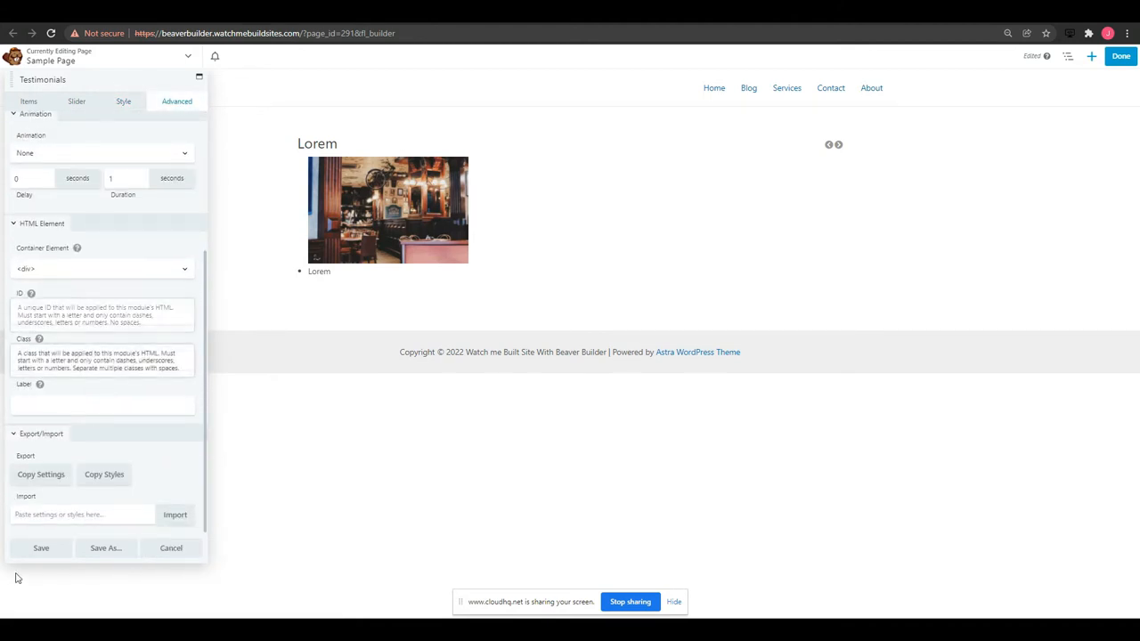
click(40, 548)
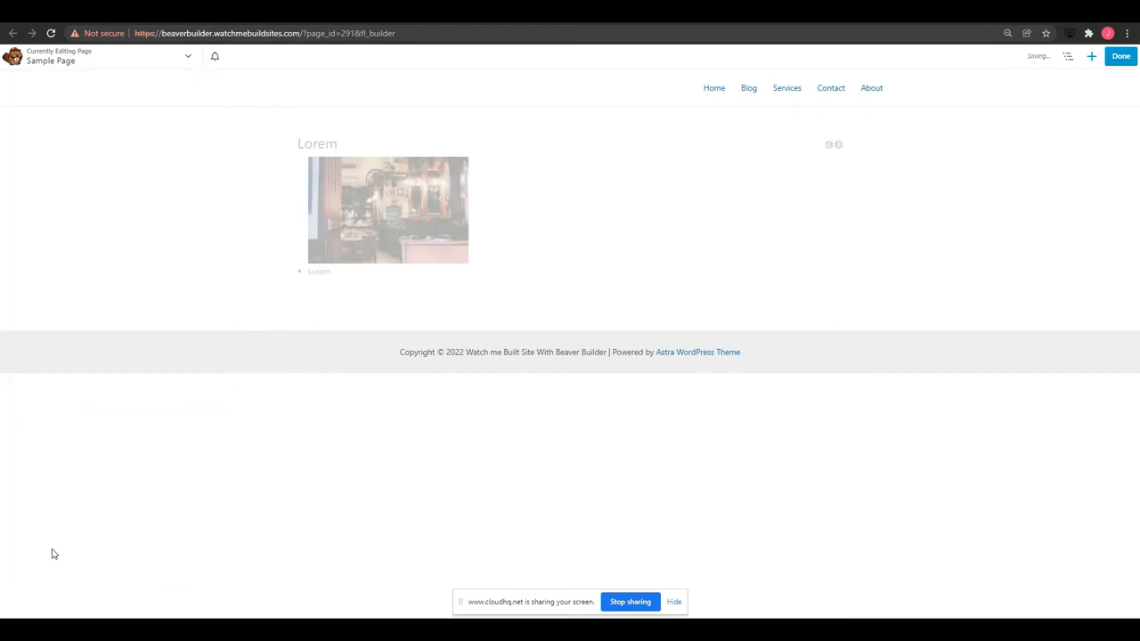